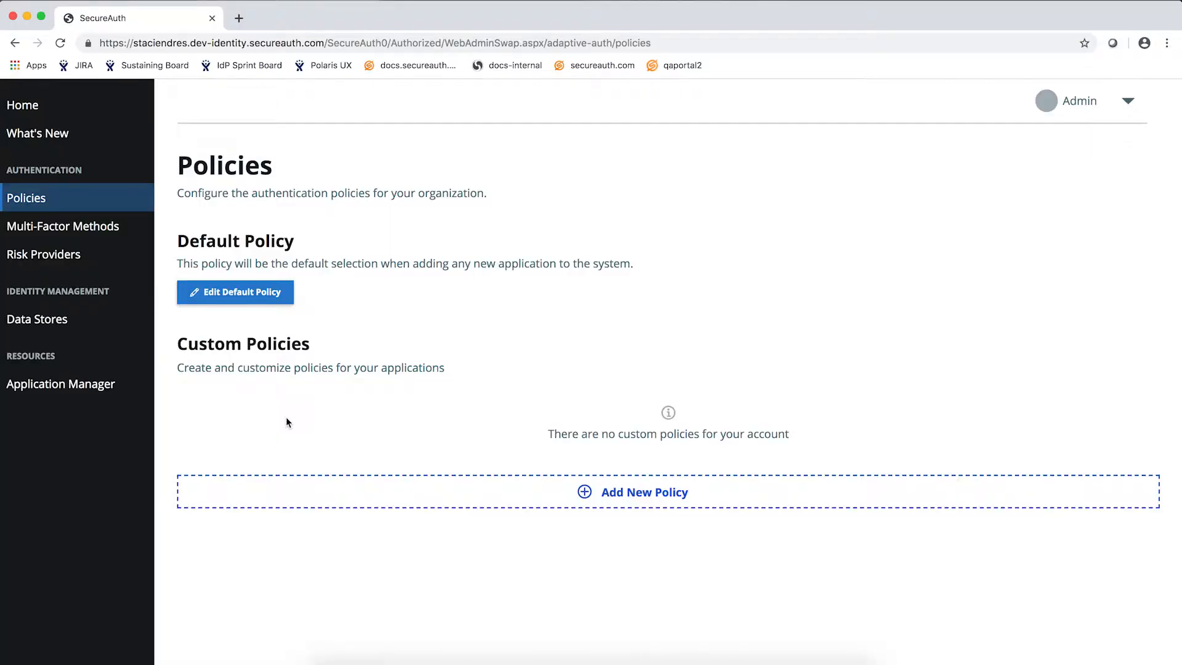
mouse_move(329, 374)
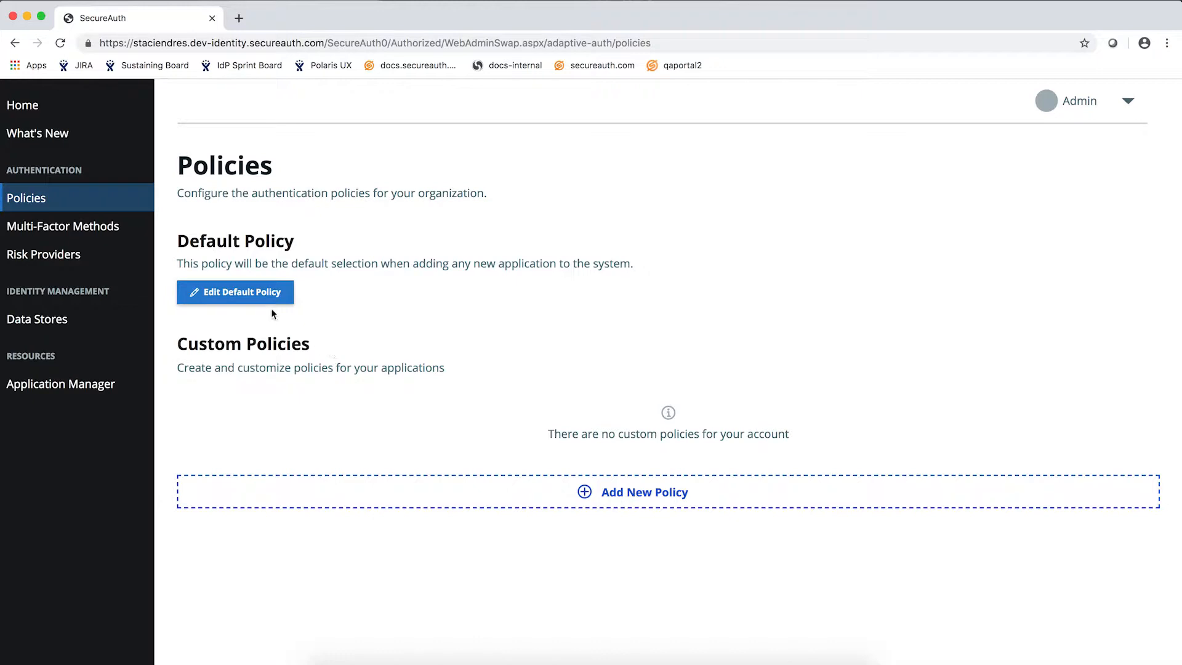
In the default policy, skip medium and low user risk and remove the Threat Service rule
left_click(234, 292)
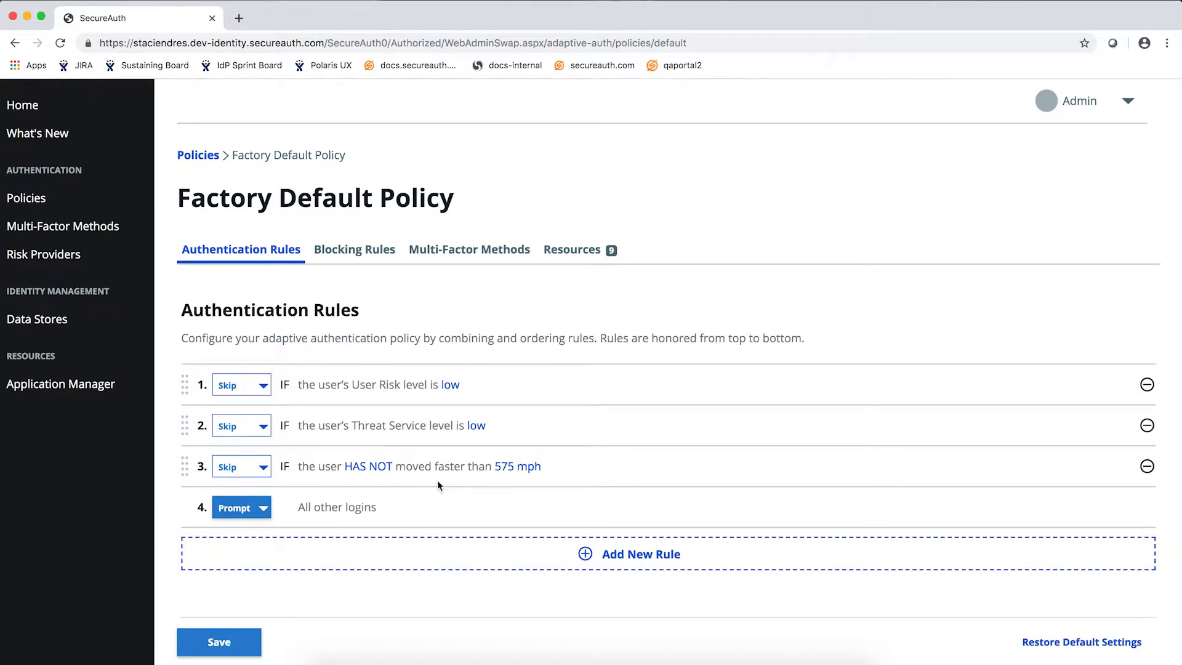
mouse_move(469, 407)
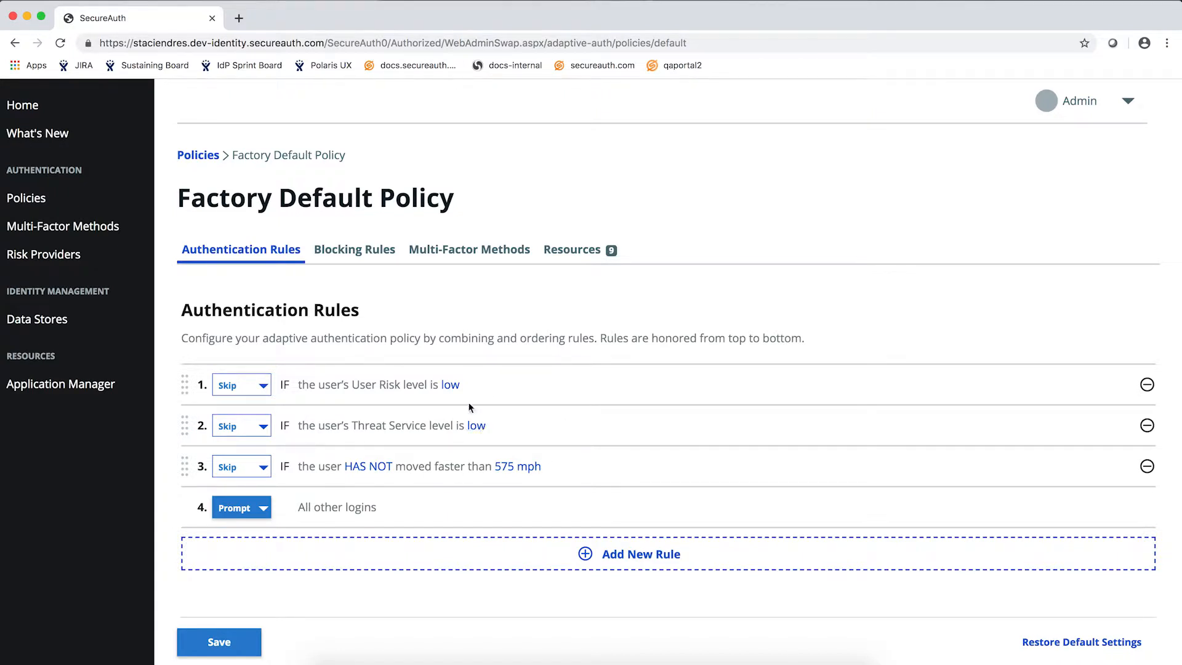
left_click(451, 384)
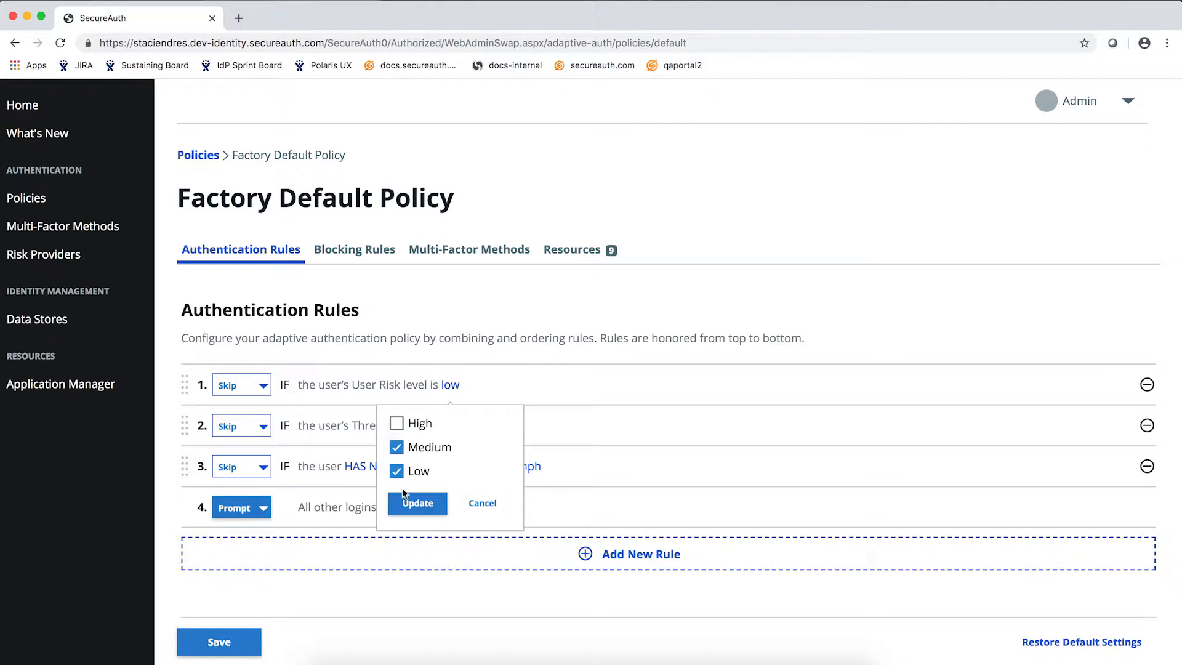
left_click(417, 502)
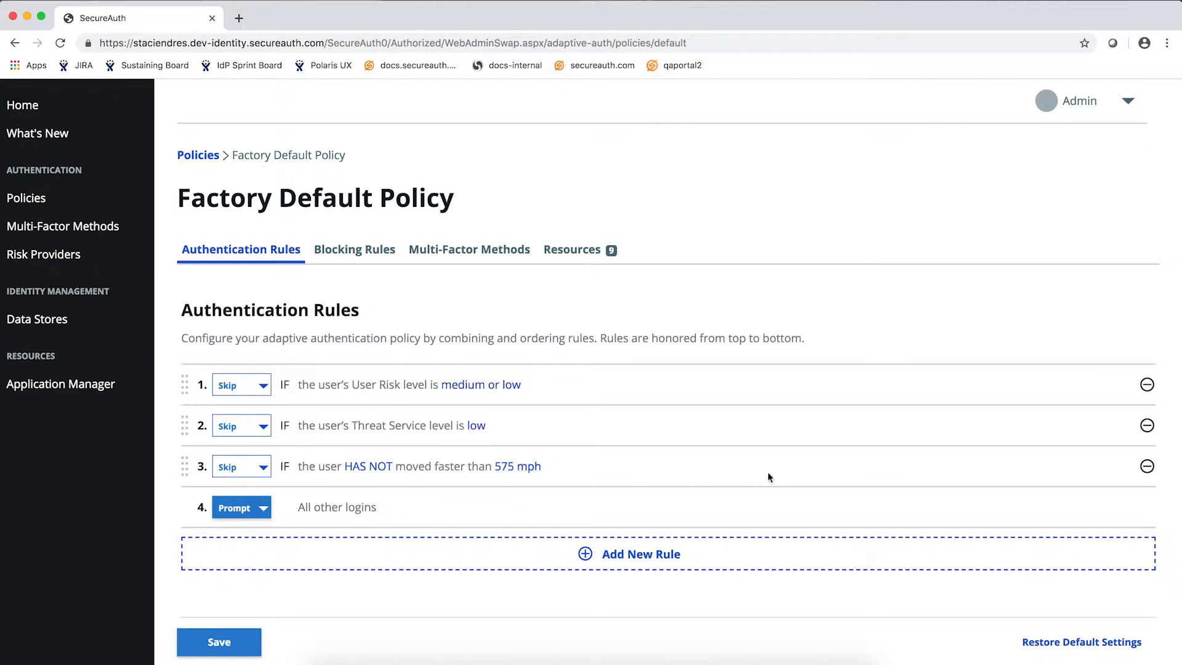
left_click(1147, 425)
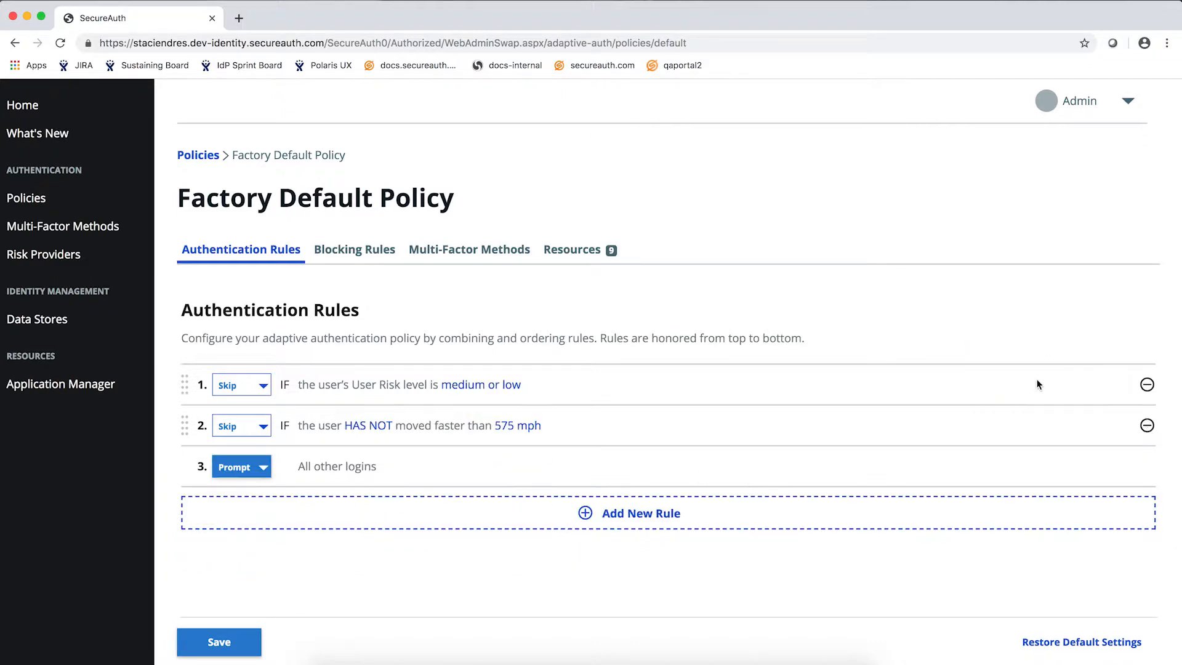
Add a Group rule prompting users in the admins group and save the default policy
left_click(640, 512)
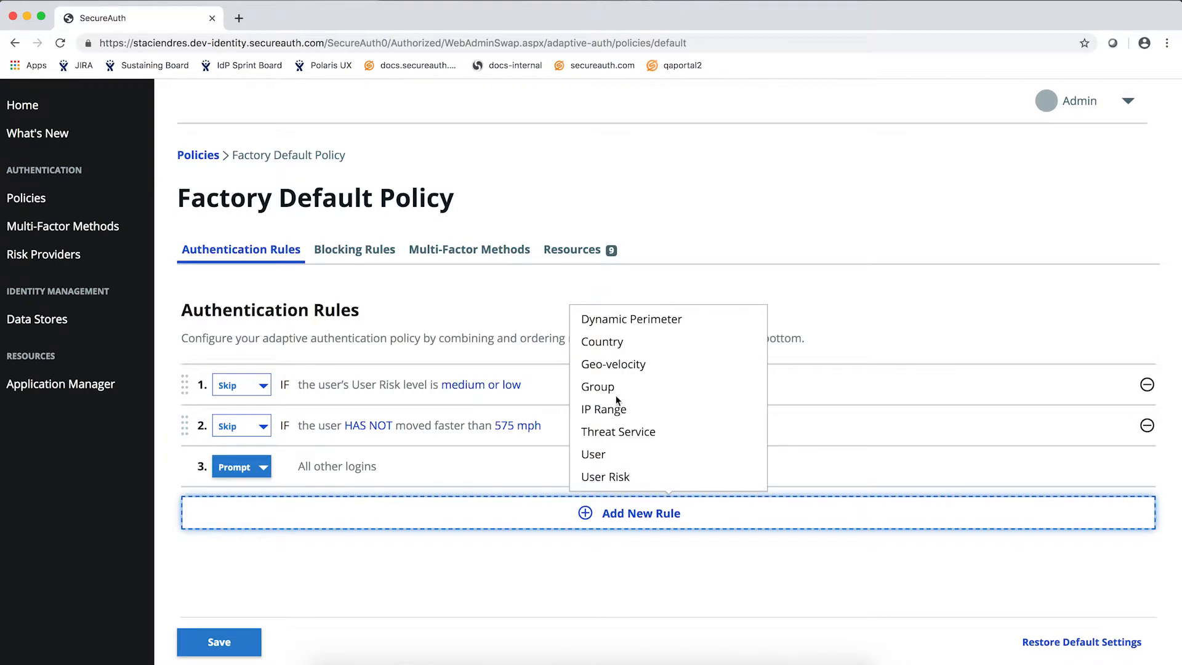
left_click(597, 387)
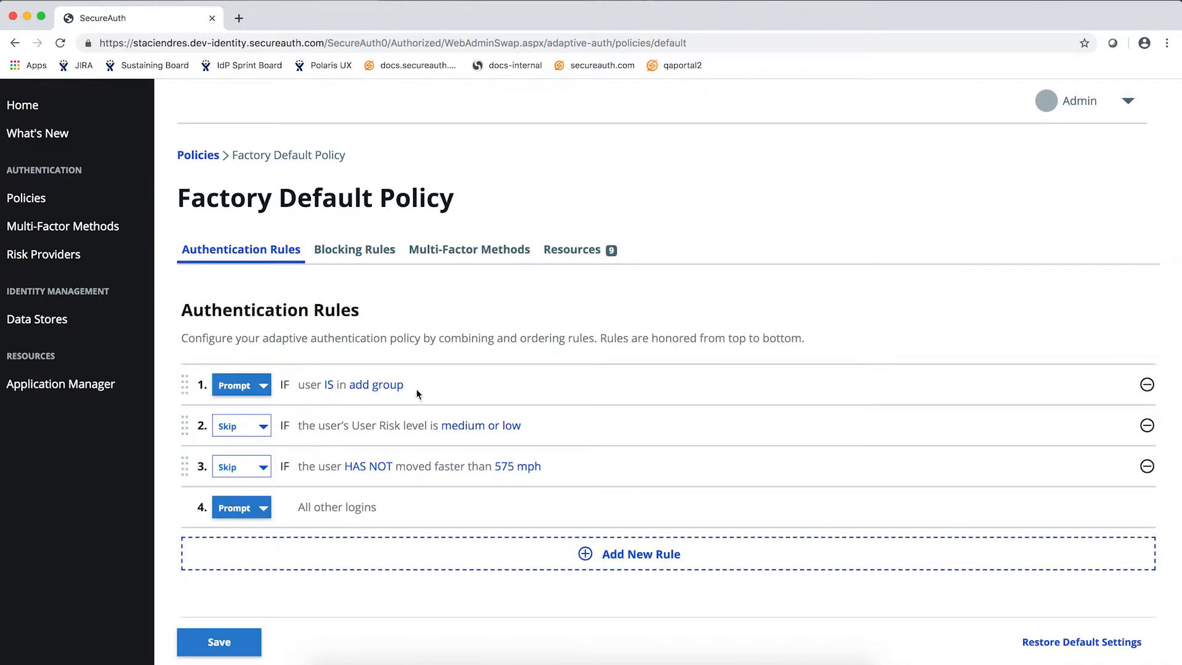
left_click(377, 384)
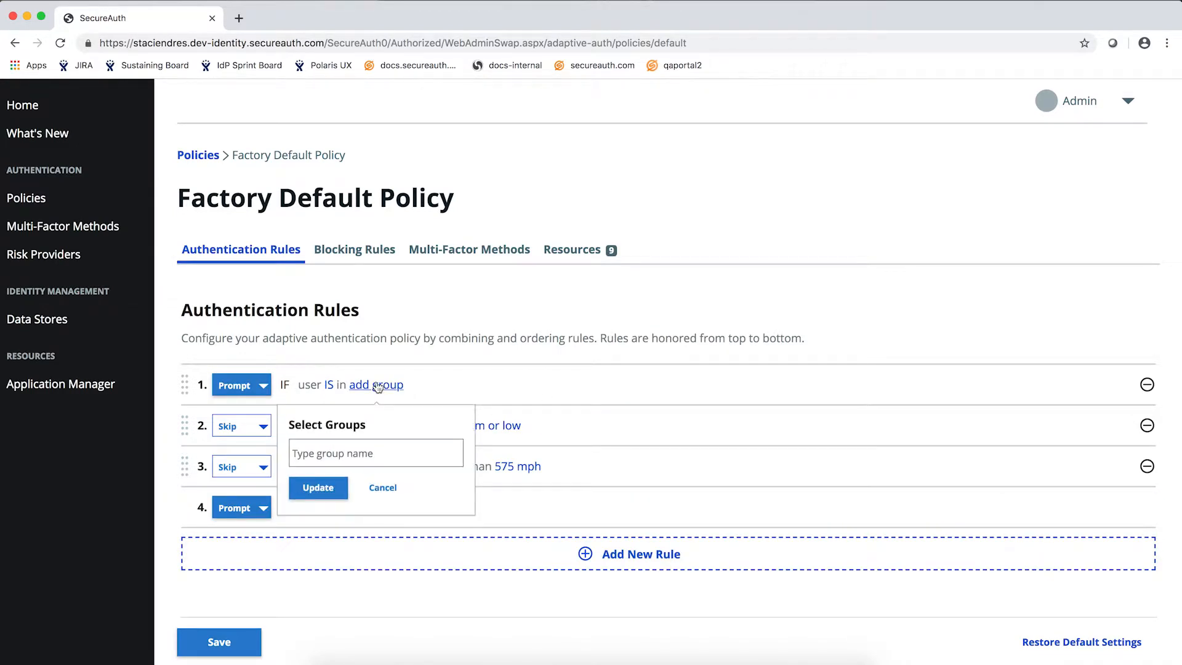
type("admin")
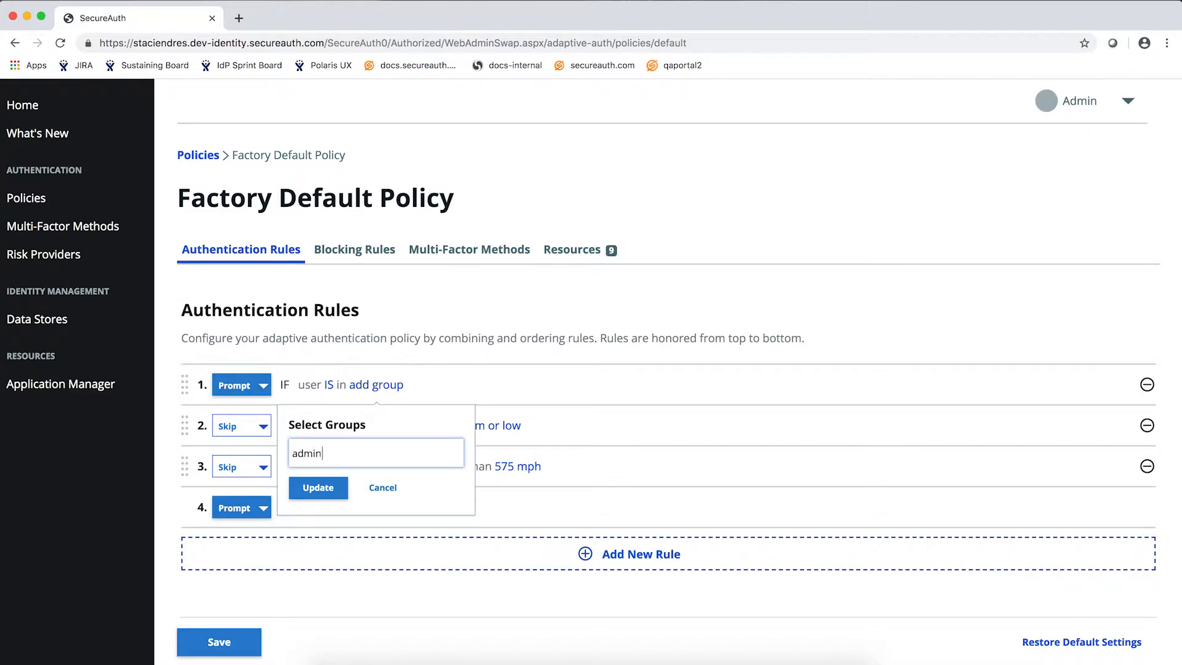
left_click(318, 487)
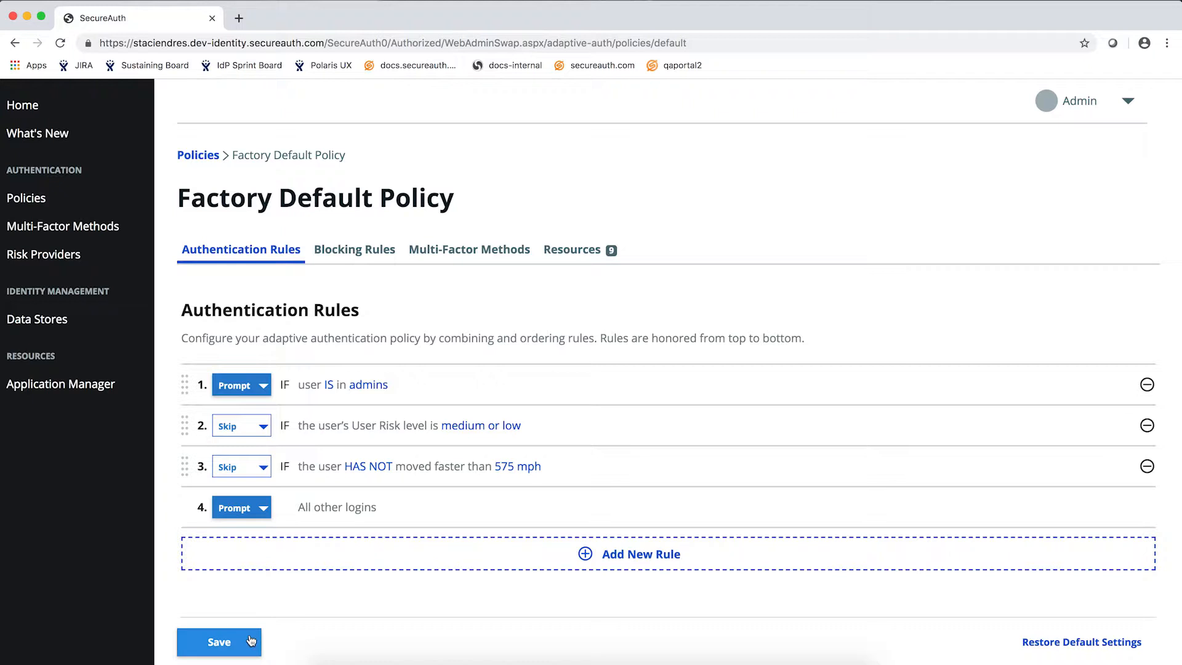
left_click(219, 642)
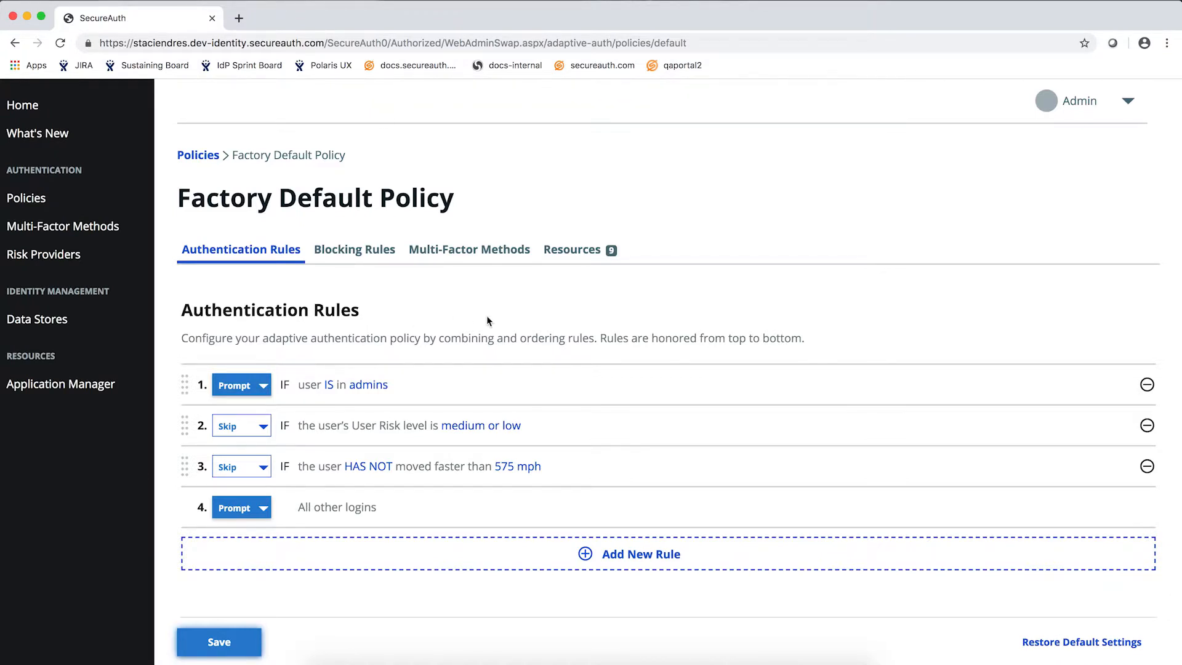
mouse_move(593, 254)
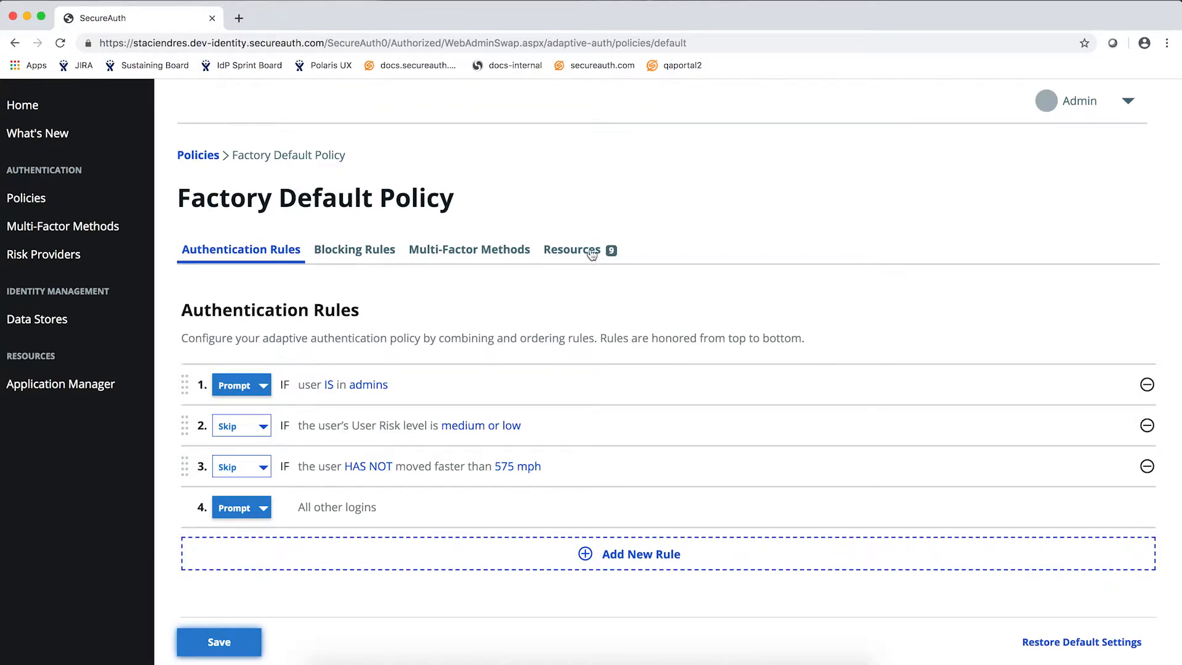
Review the default policy's assigned applications under Resources, then return to the Policies overview
left_click(572, 250)
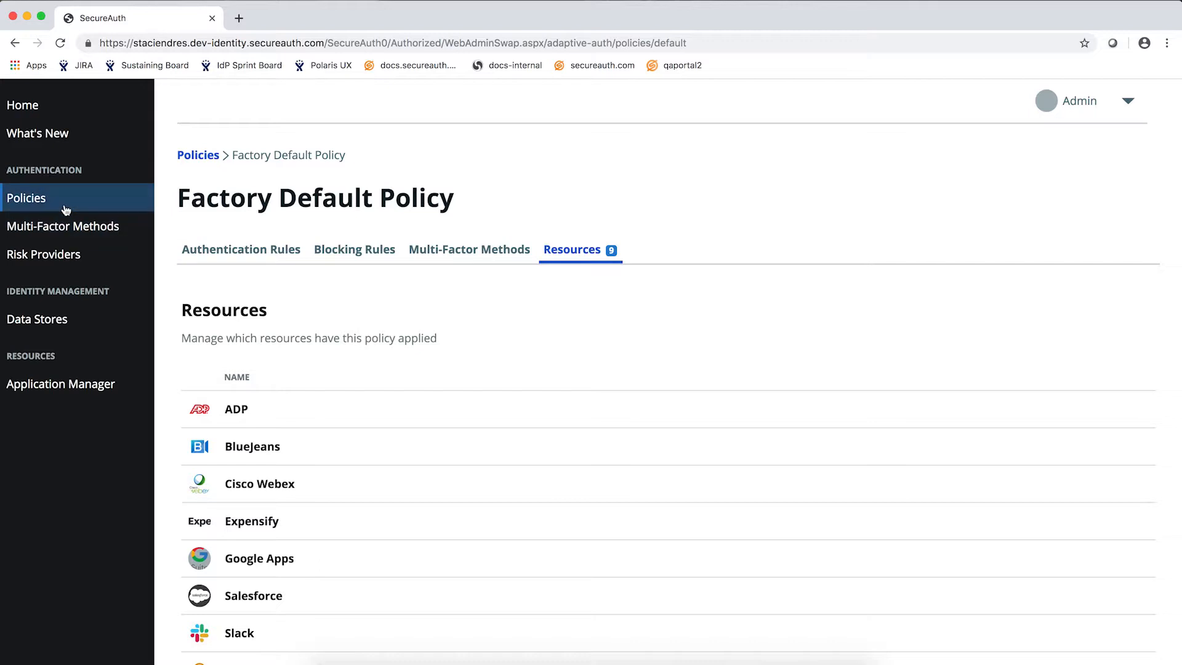
left_click(197, 155)
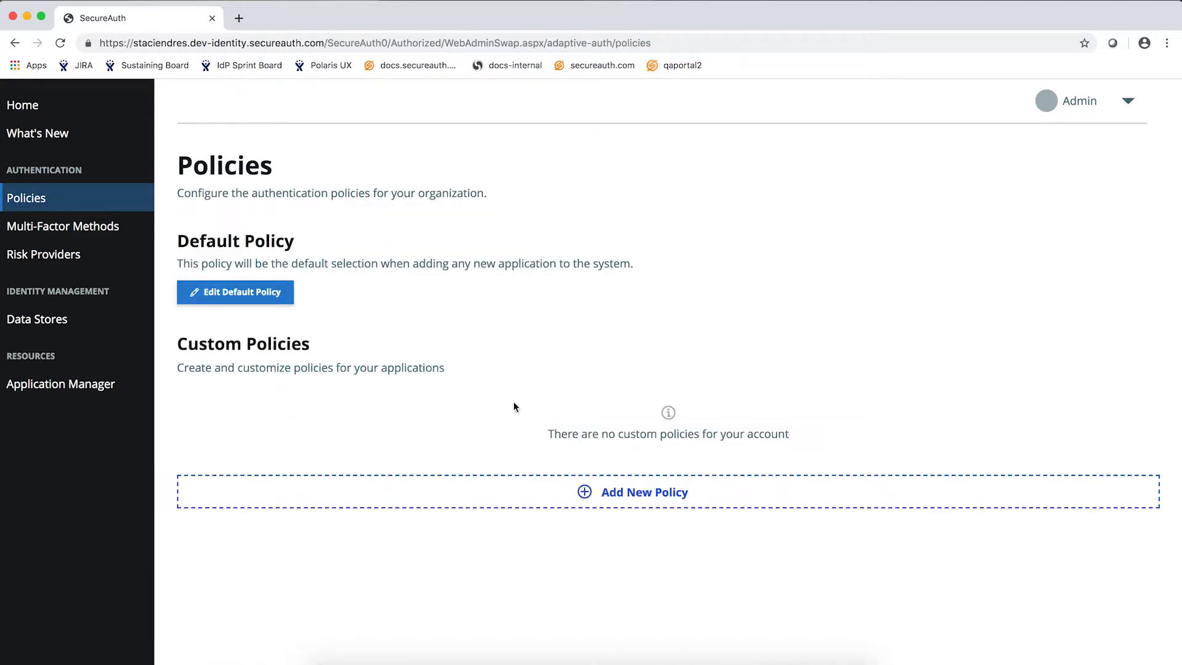
Start a new custom policy with a Threat Service rule prompting on extreme or high levels
left_click(644, 491)
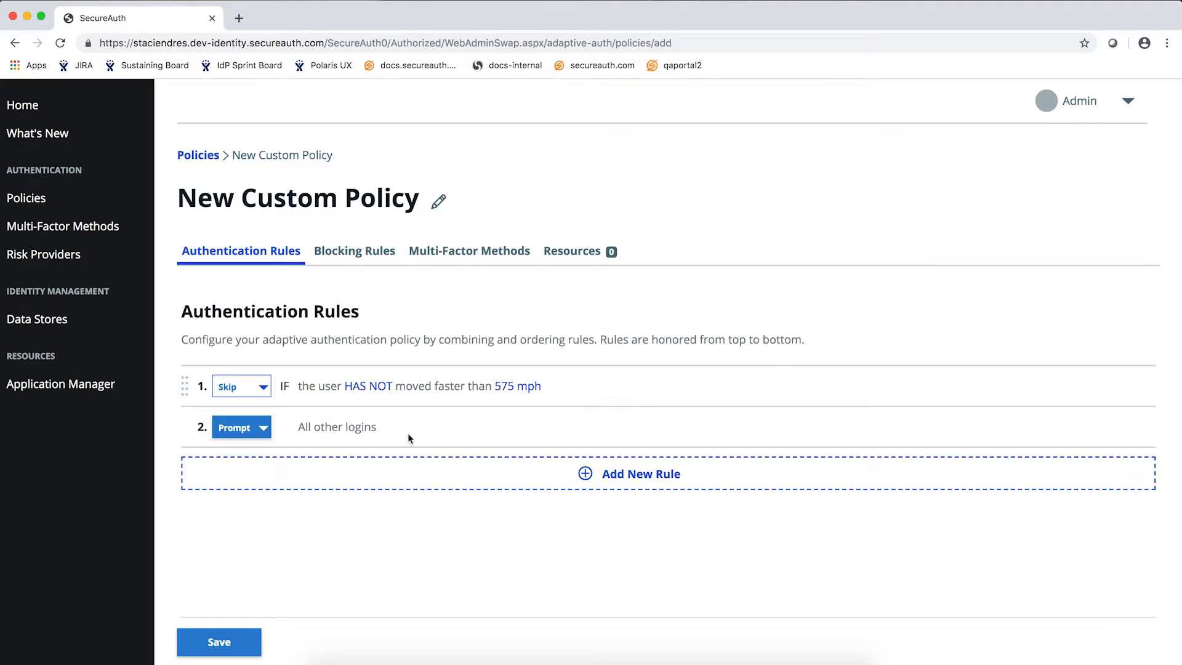
mouse_move(355, 406)
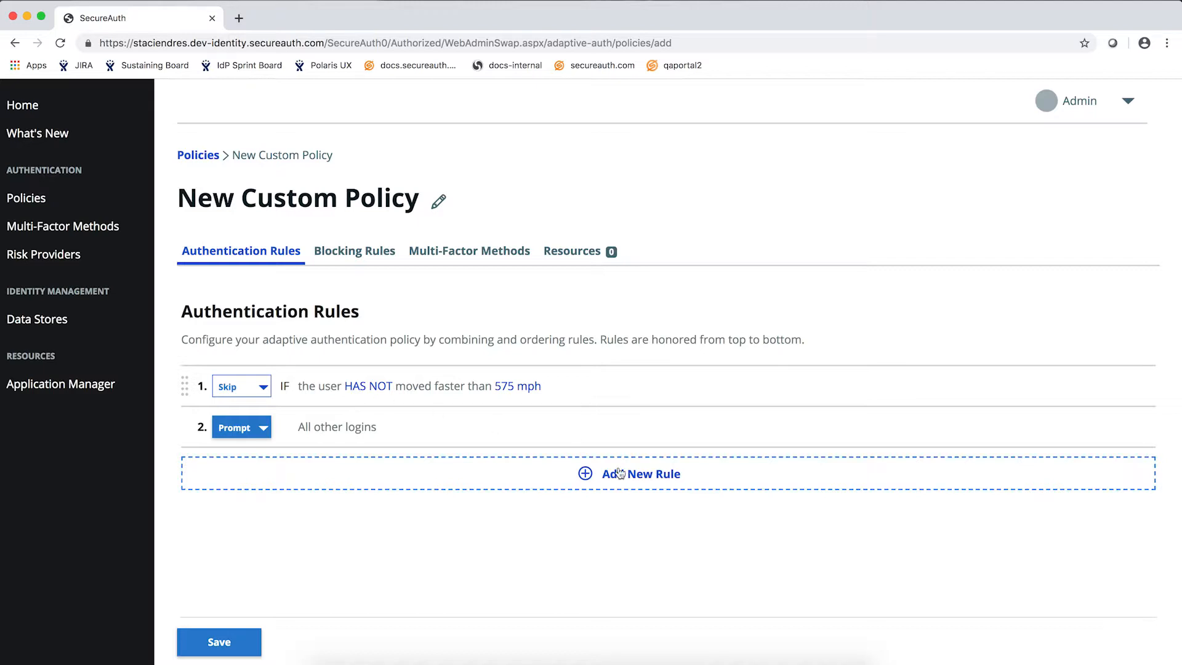
left_click(640, 473)
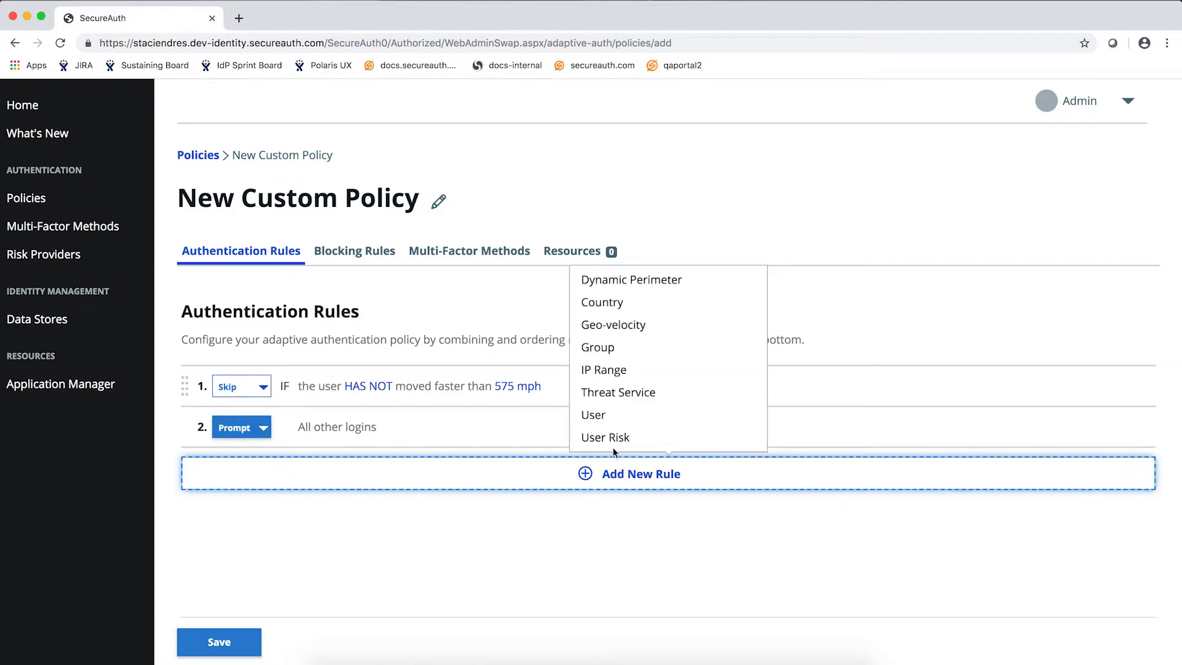
left_click(619, 392)
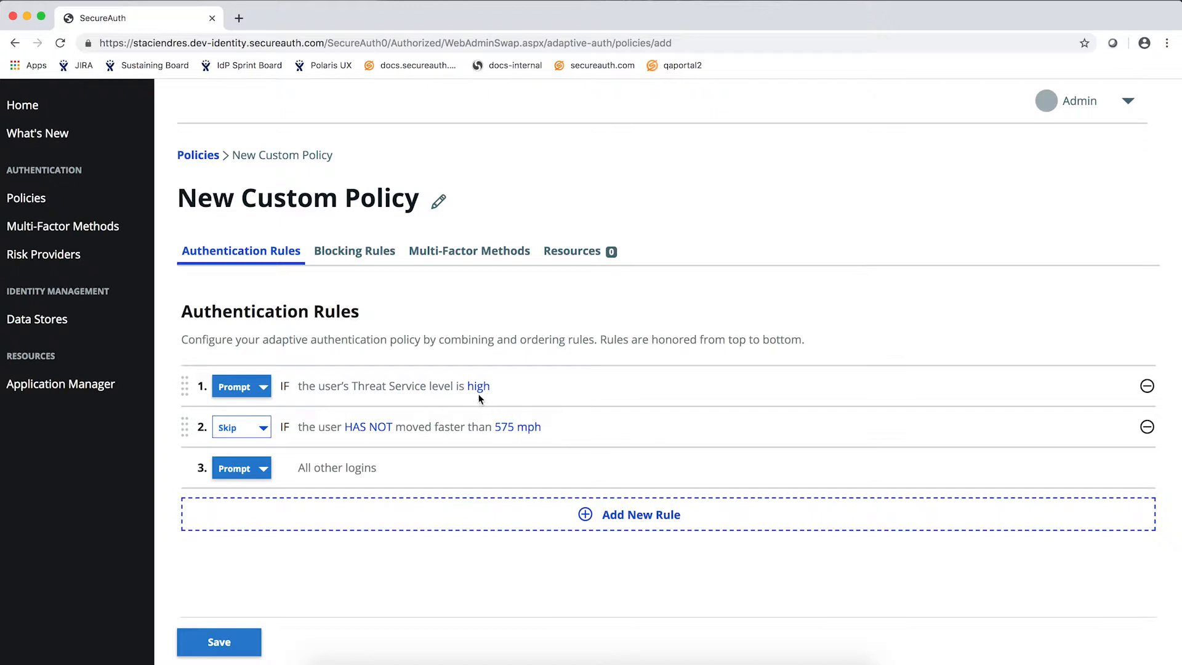
mouse_move(481, 390)
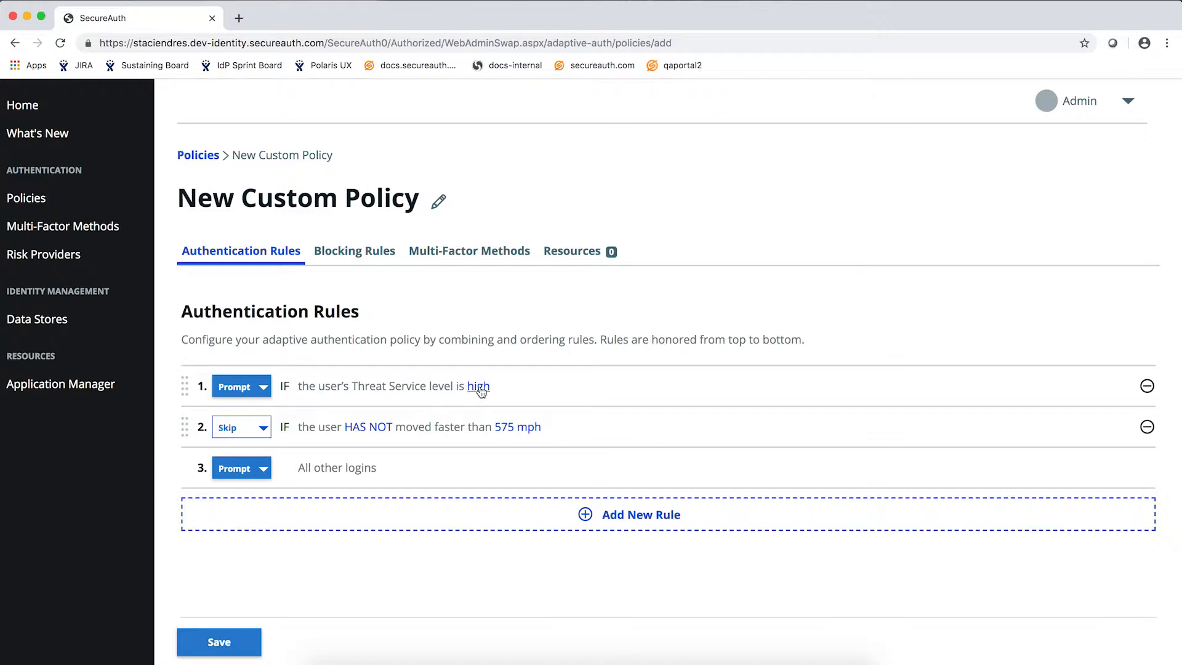
left_click(479, 385)
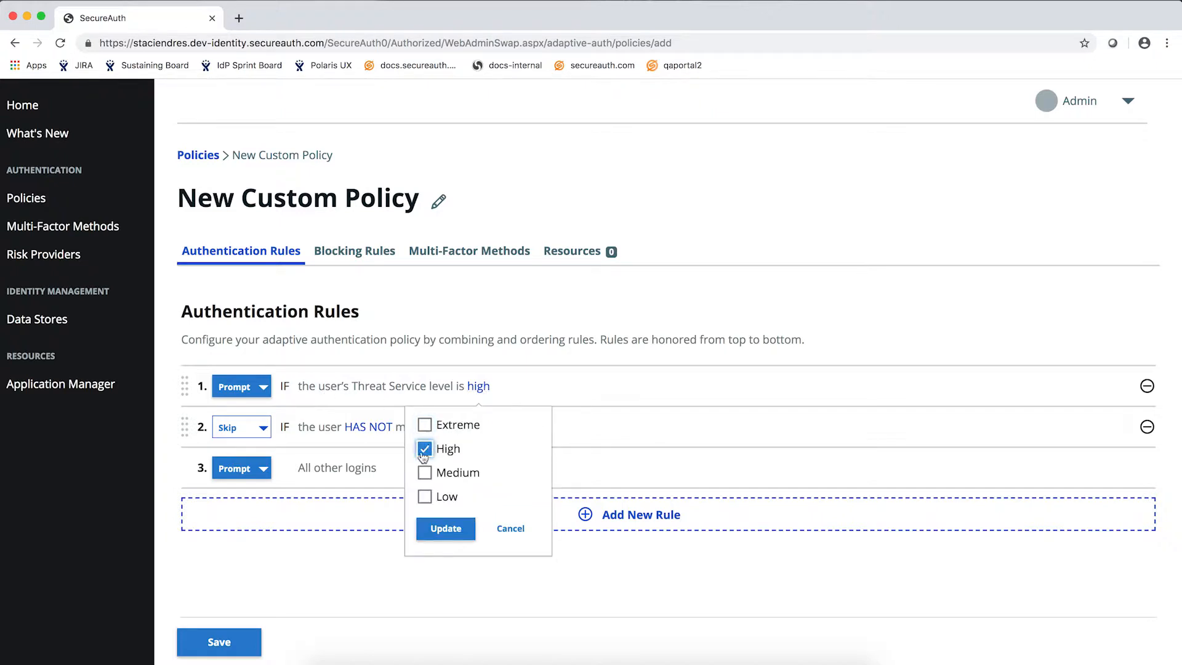
left_click(445, 528)
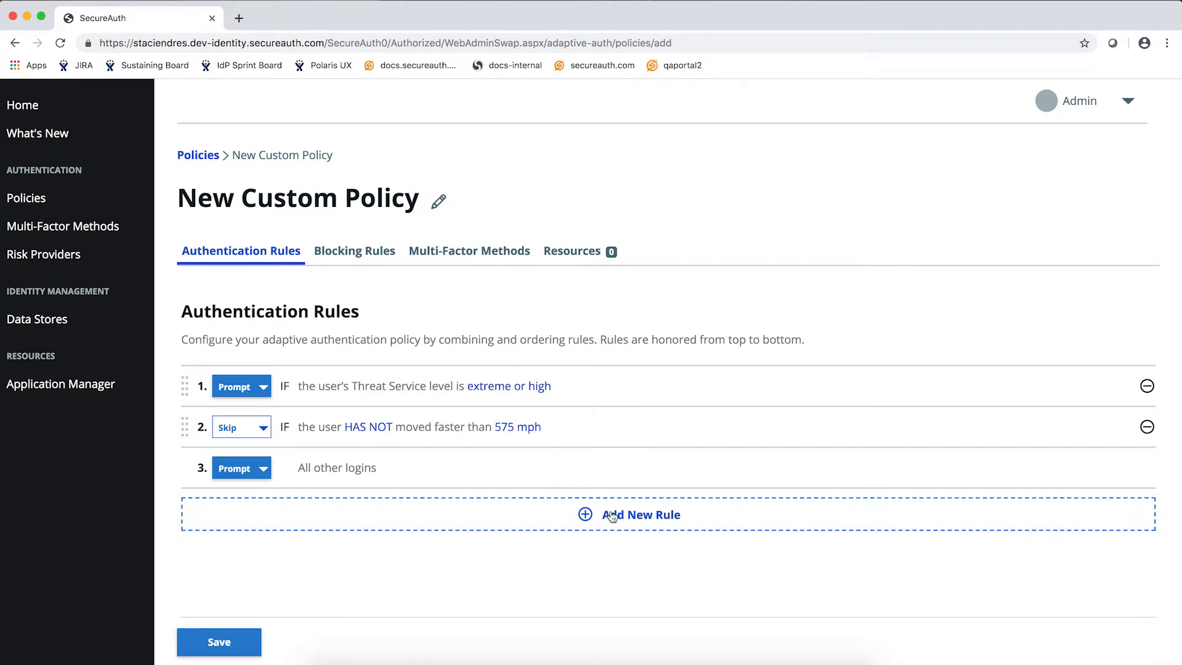
Add a Country rule prompting when location is not United States, then save the custom policy
left_click(641, 515)
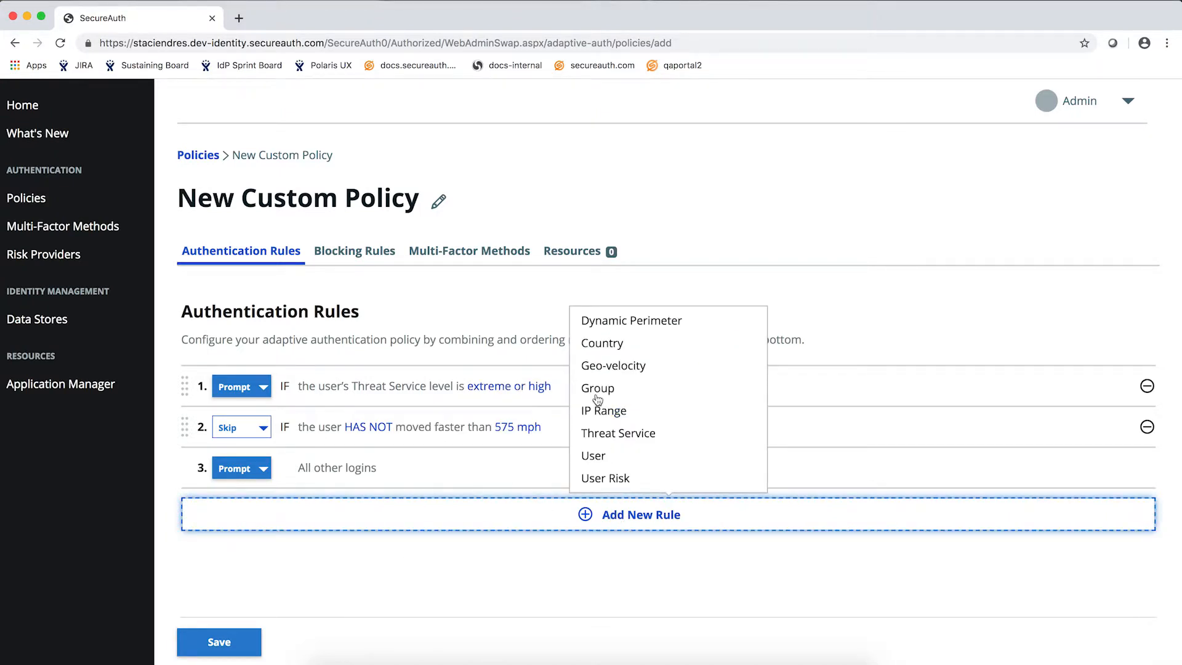
left_click(602, 343)
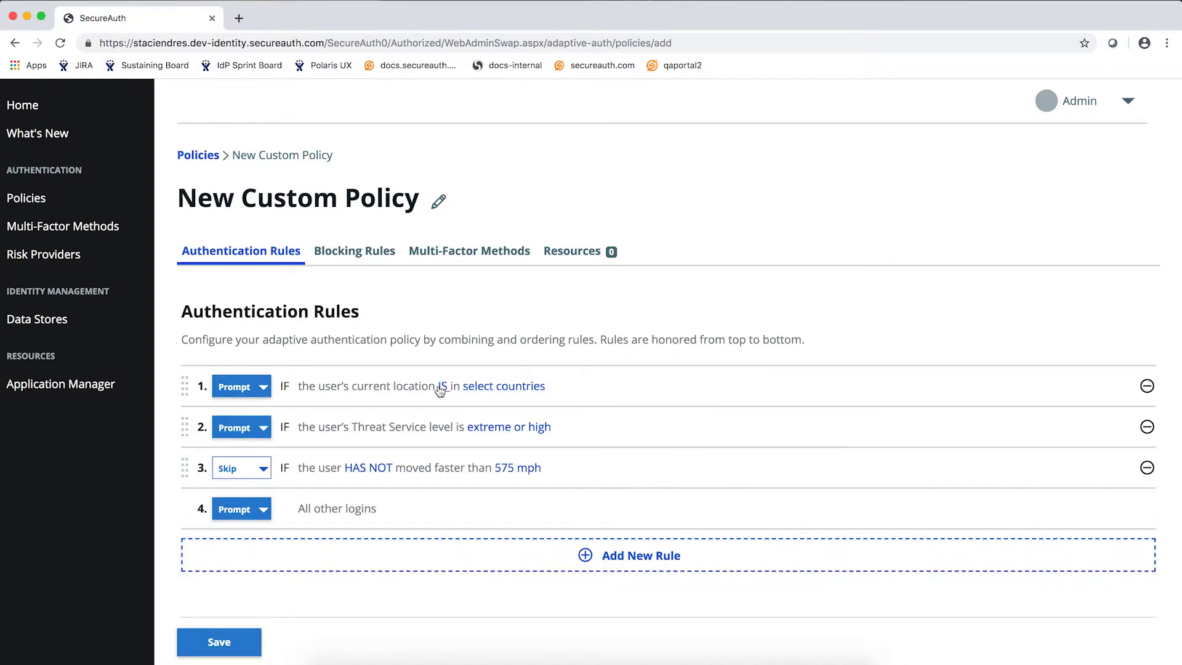
left_click(456, 385)
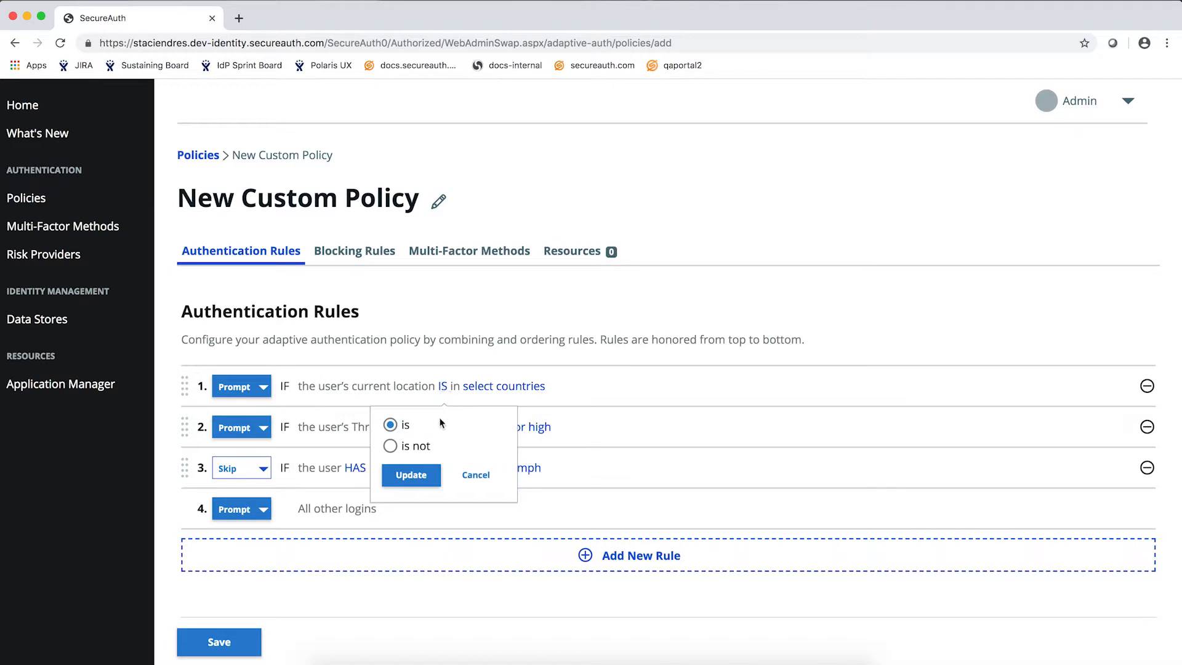
left_click(411, 475)
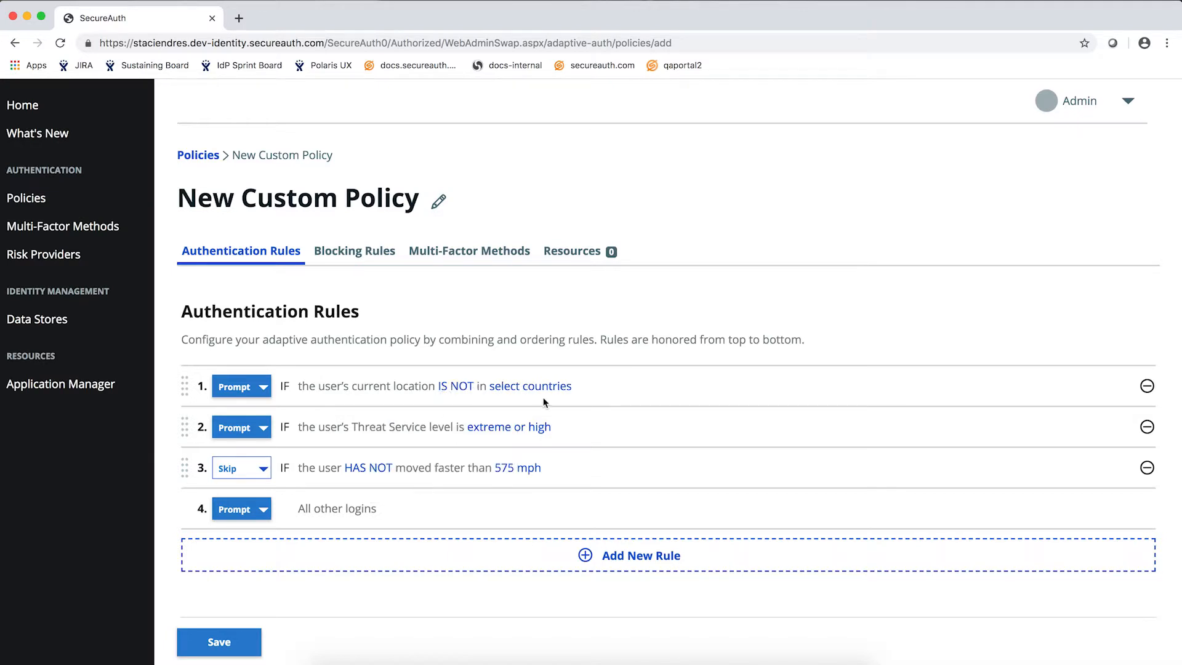
left_click(530, 385)
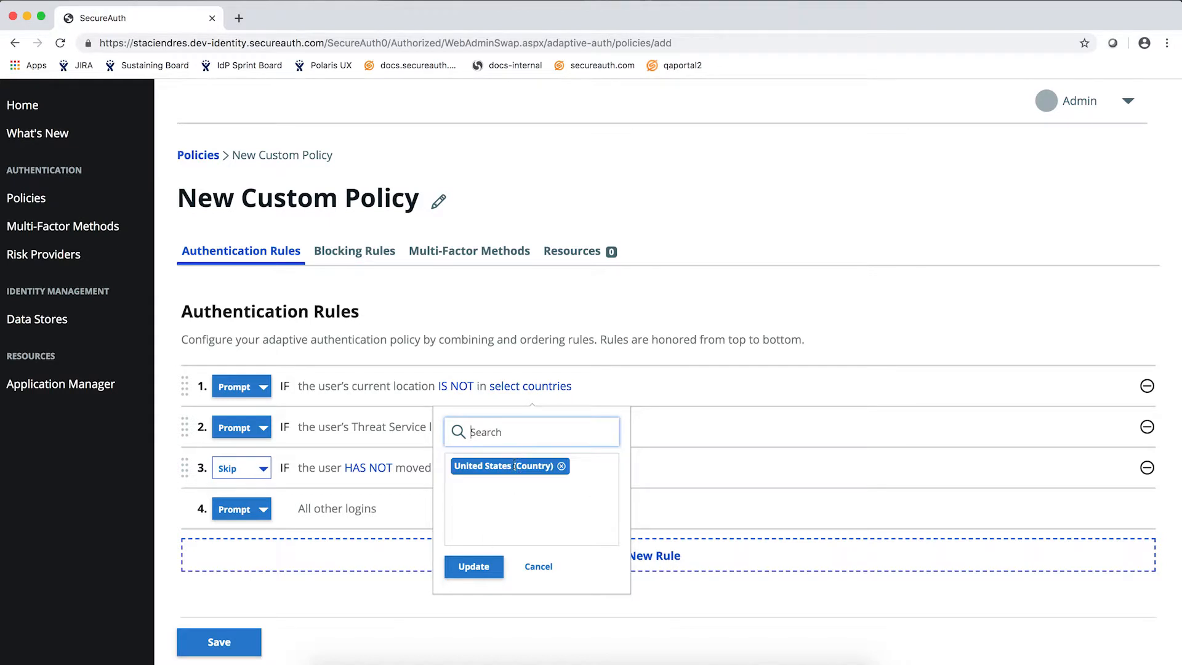
left_click(472, 566)
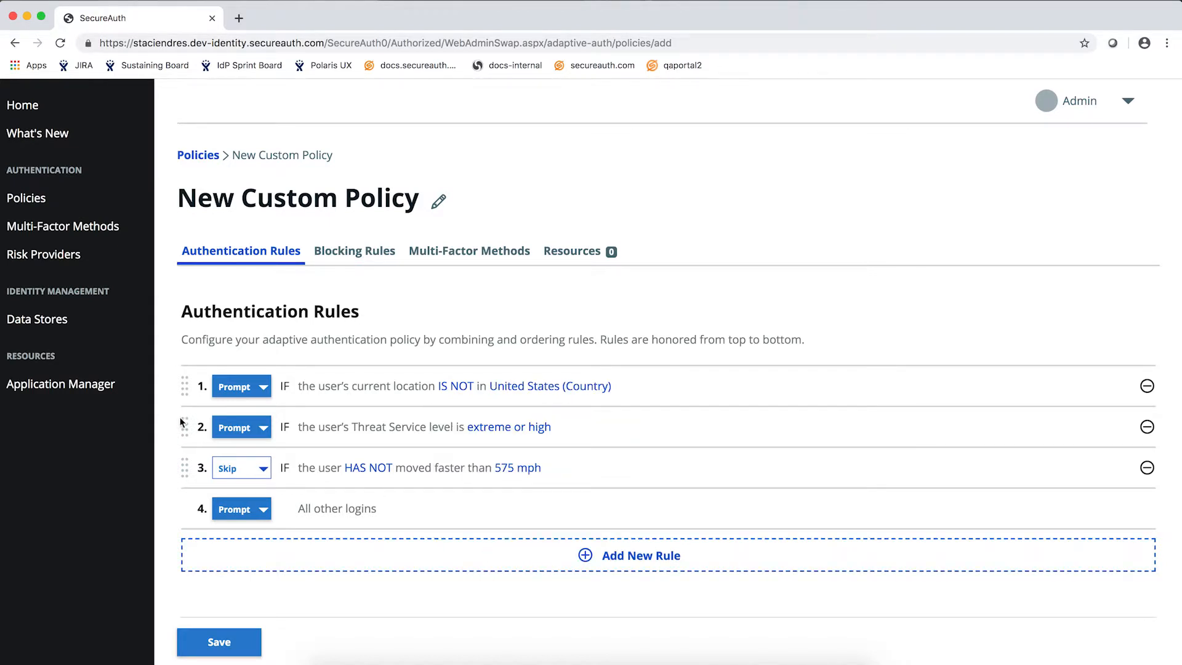
mouse_move(187, 440)
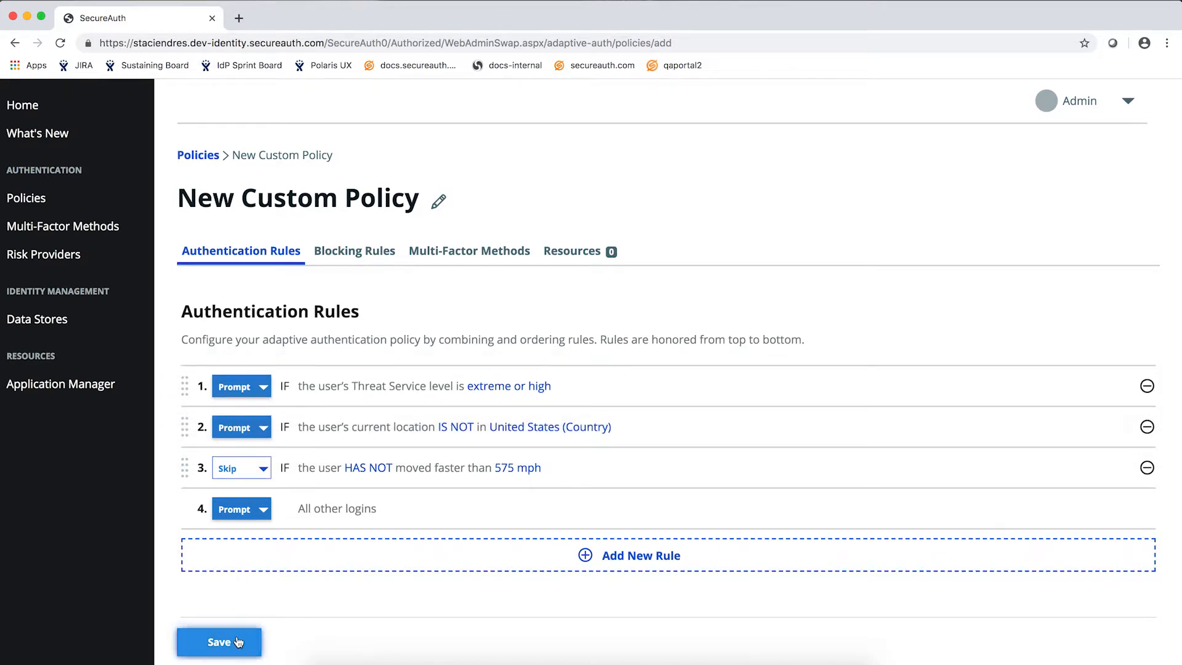
left_click(220, 642)
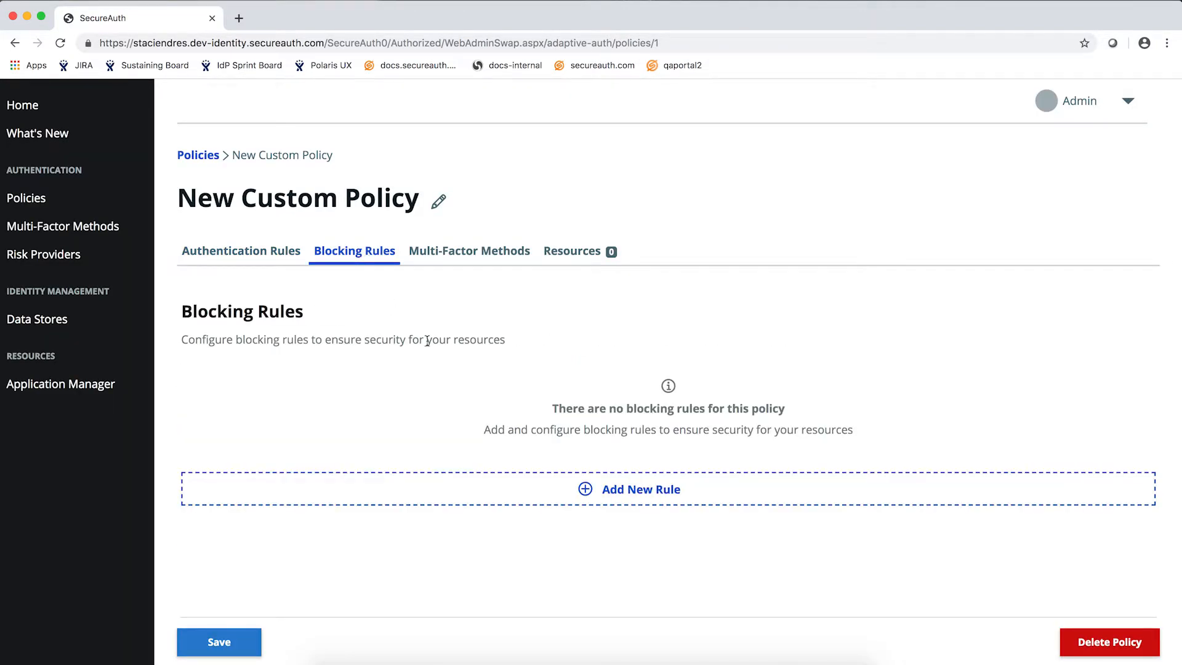
mouse_move(388, 322)
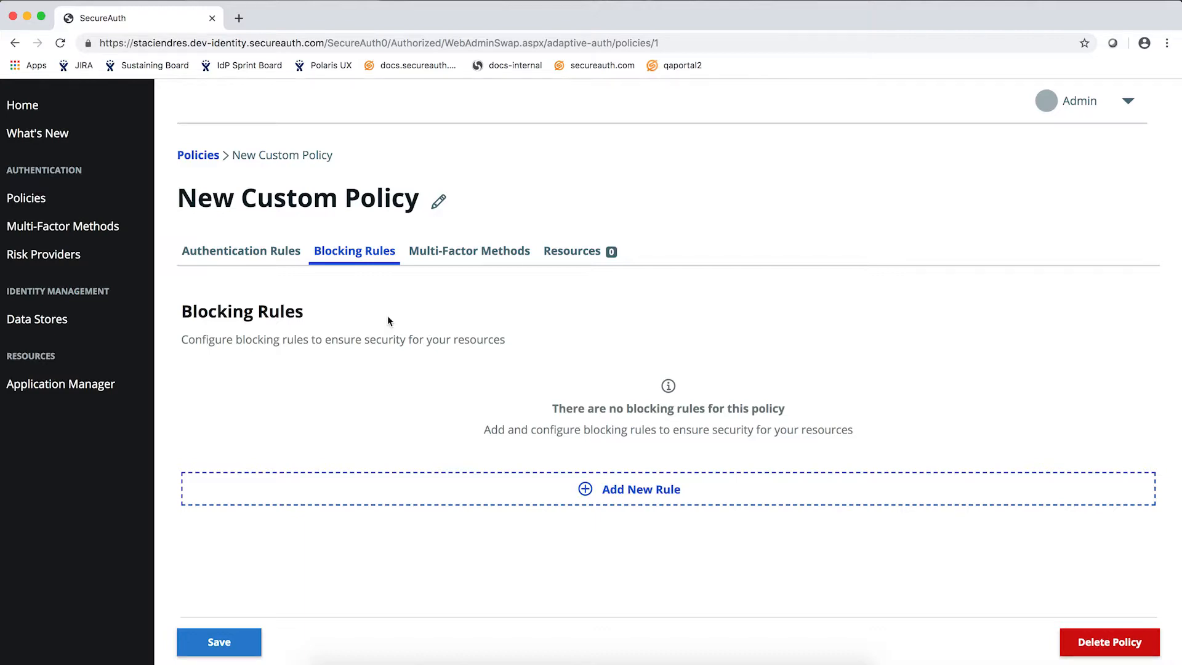
mouse_move(381, 301)
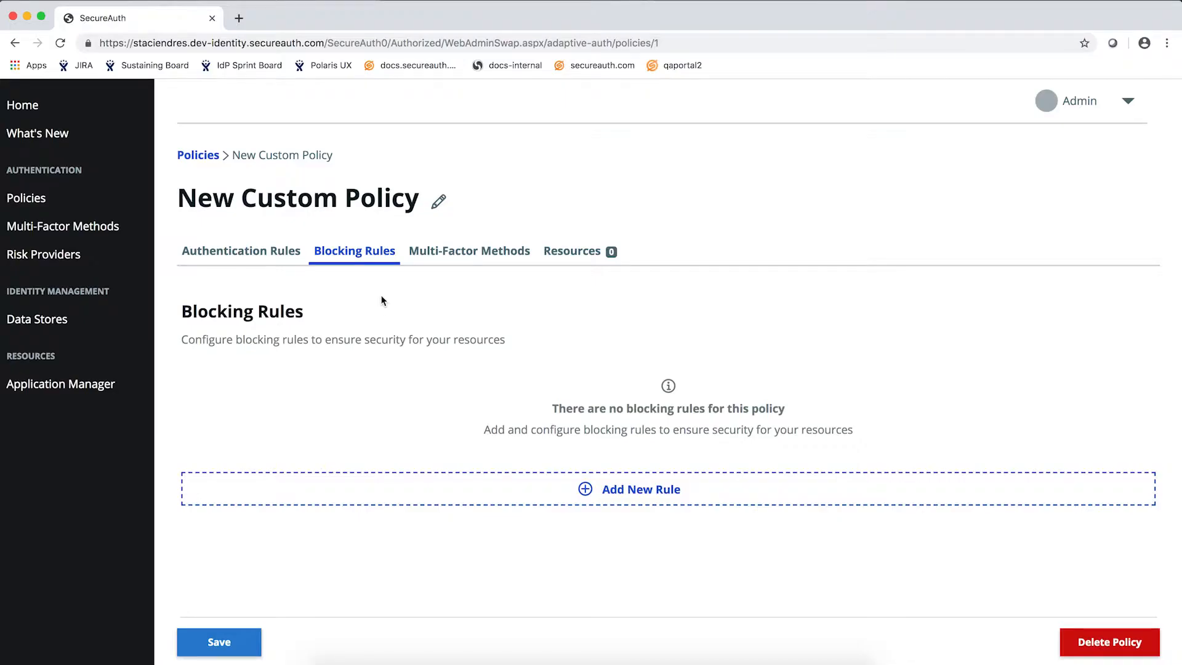